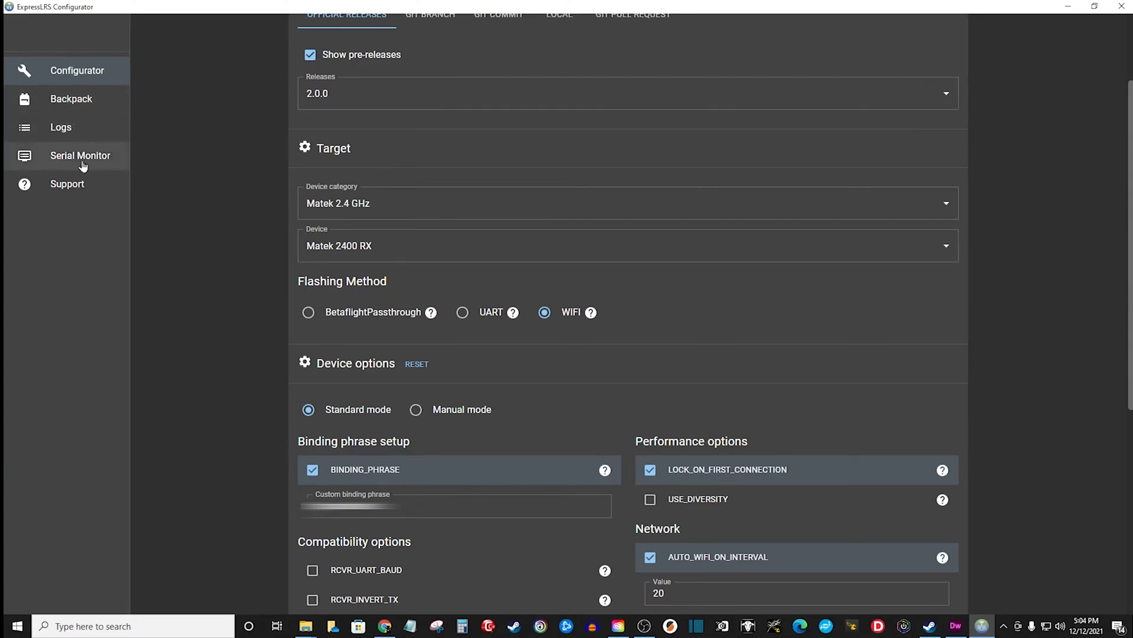
- Switch the configurator from the Matek 2400 RX WiFi build page to Logs
click(61, 127)
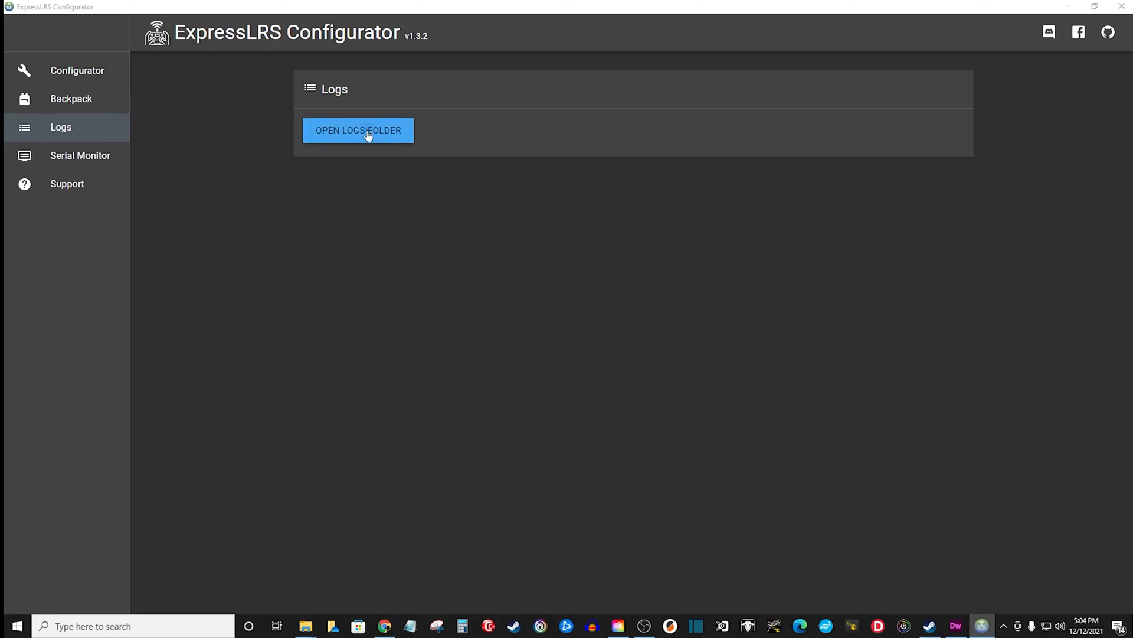
- Open the logs folder containing expresslrs-configurator.log in File Explorer
click(359, 129)
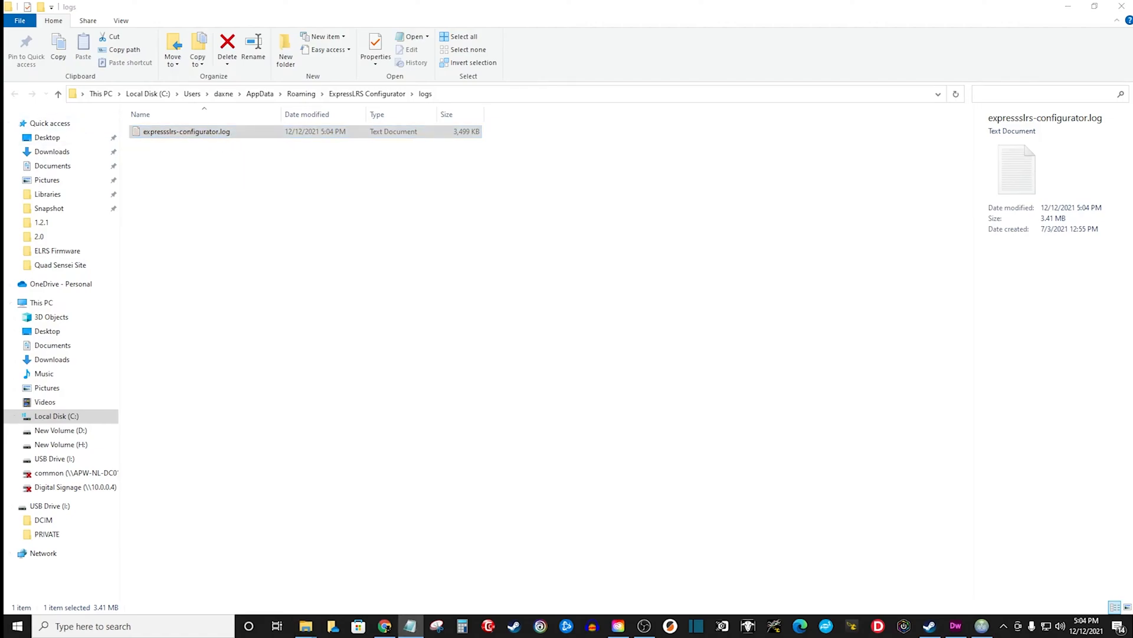
- Open expresslrs-configurator.log in Notepad
double_click(187, 131)
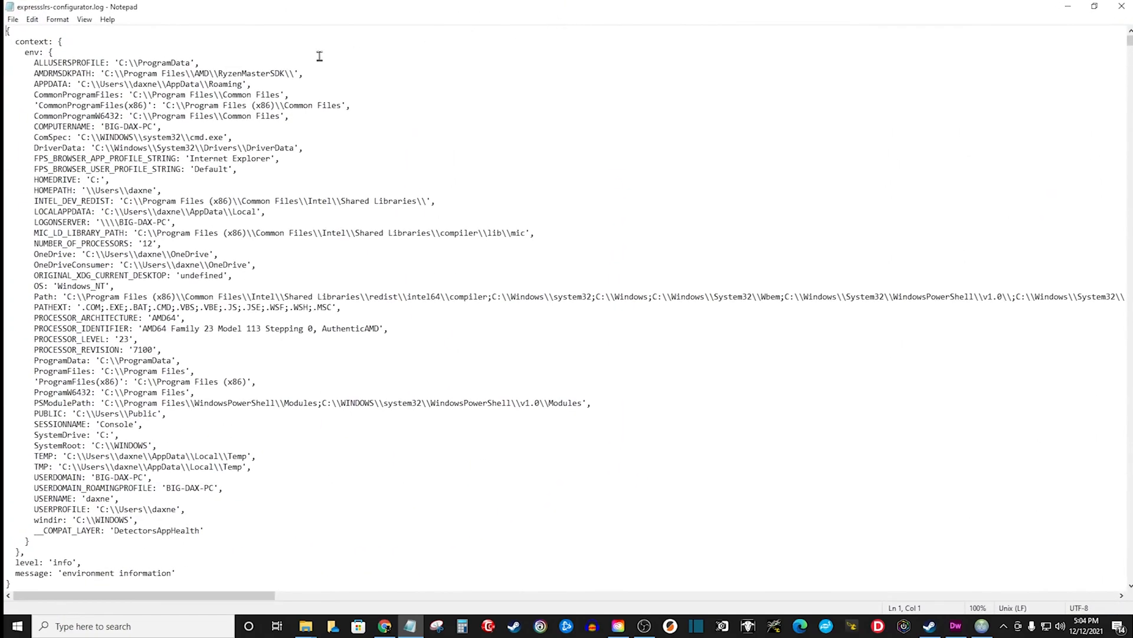
mouse_move(1125, 61)
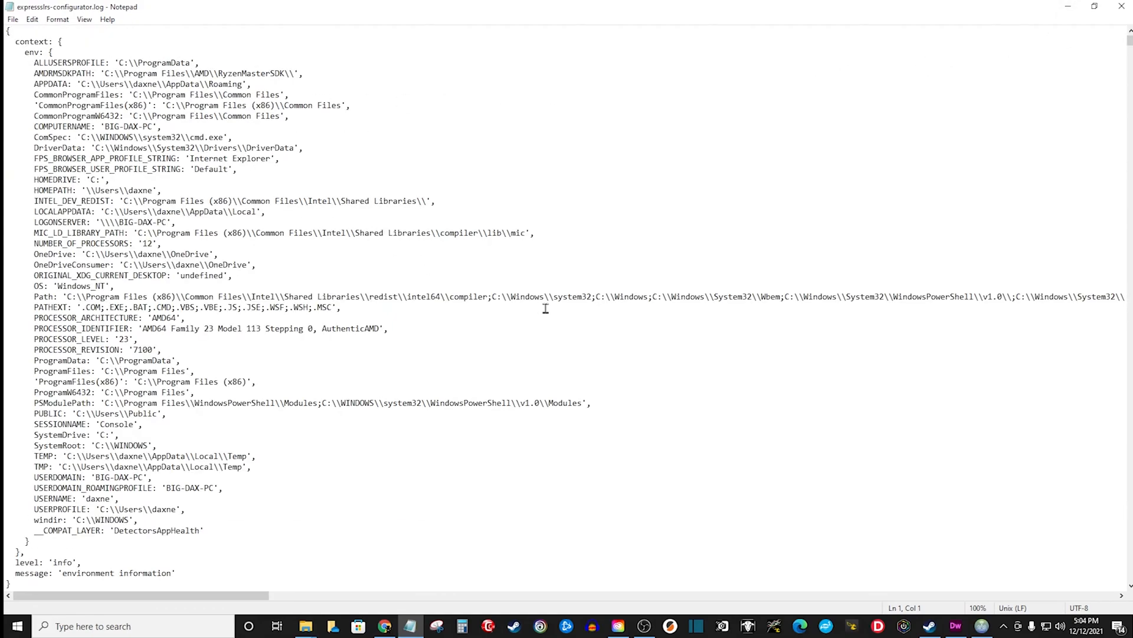
- Find 'phrase' in the log and highlight the DMY_BINDING_PHRASE value line
key(Ctrl+f)
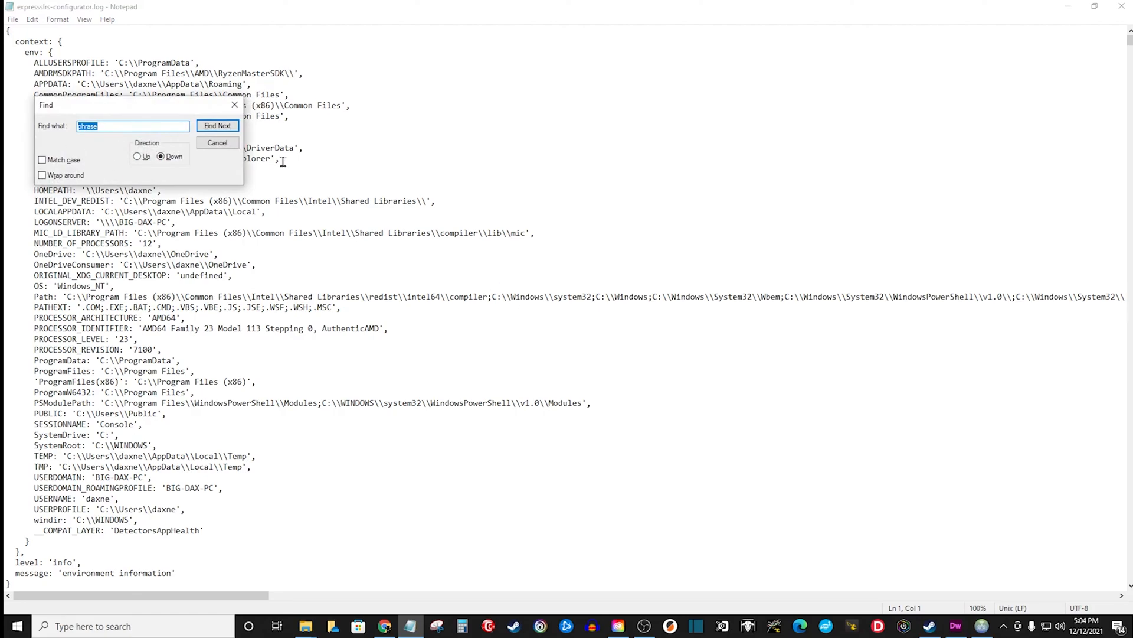
mouse_move(61, 134)
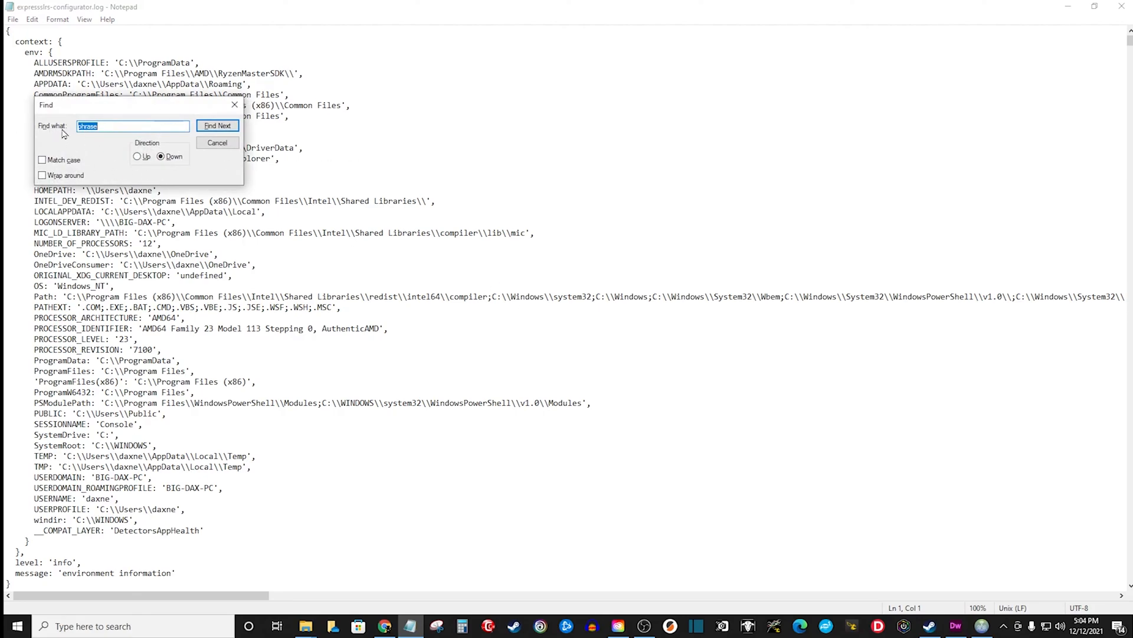
mouse_move(107, 126)
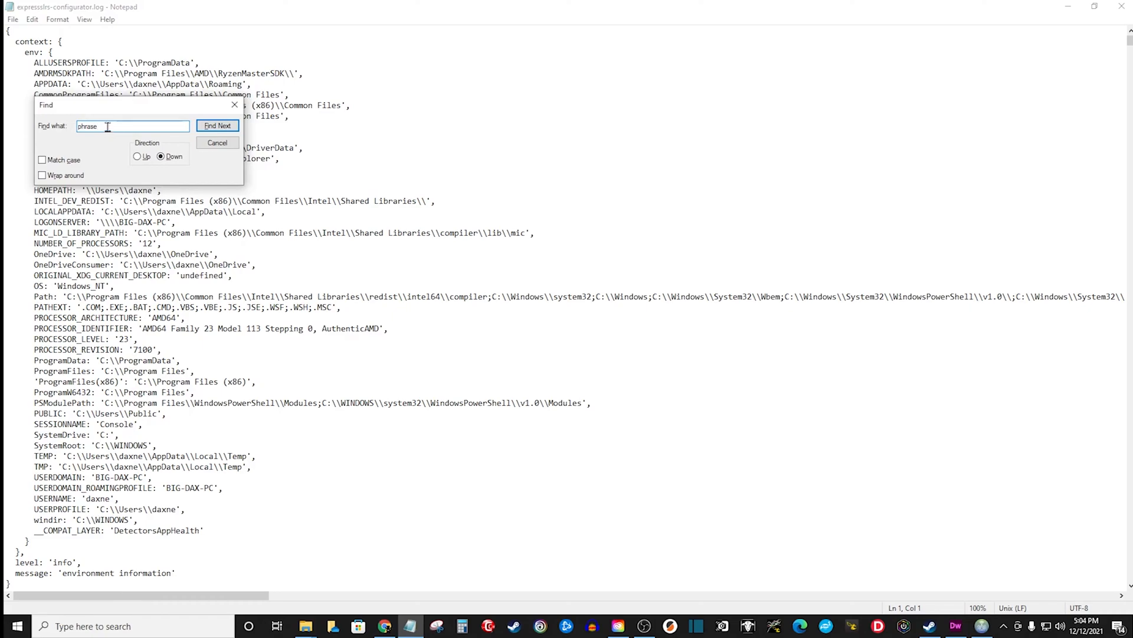
click(218, 125)
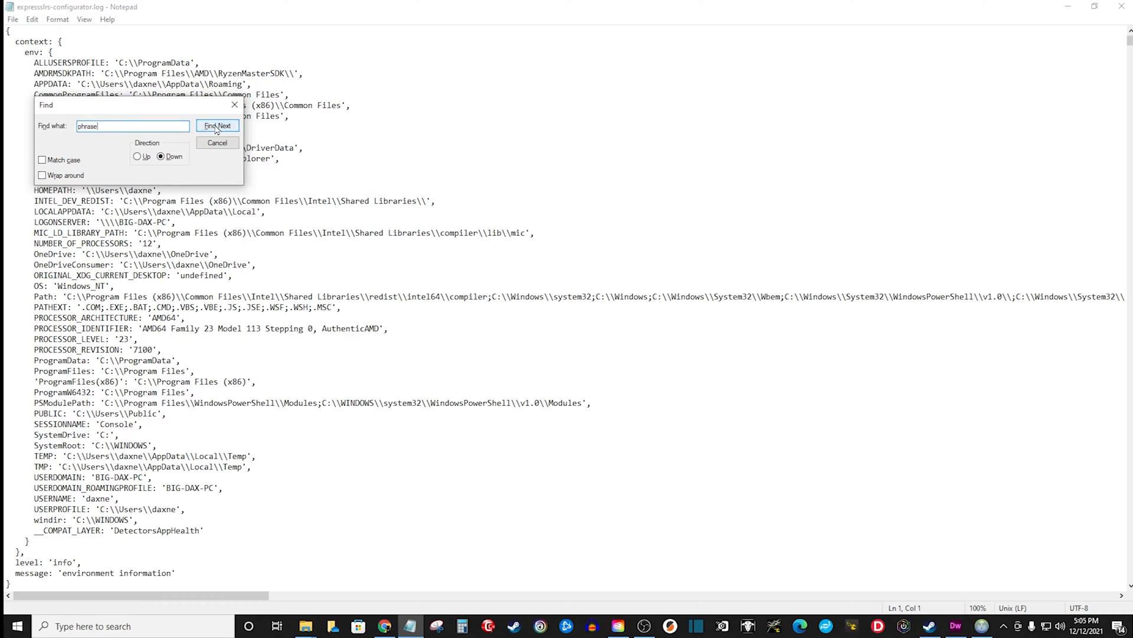
click(217, 125)
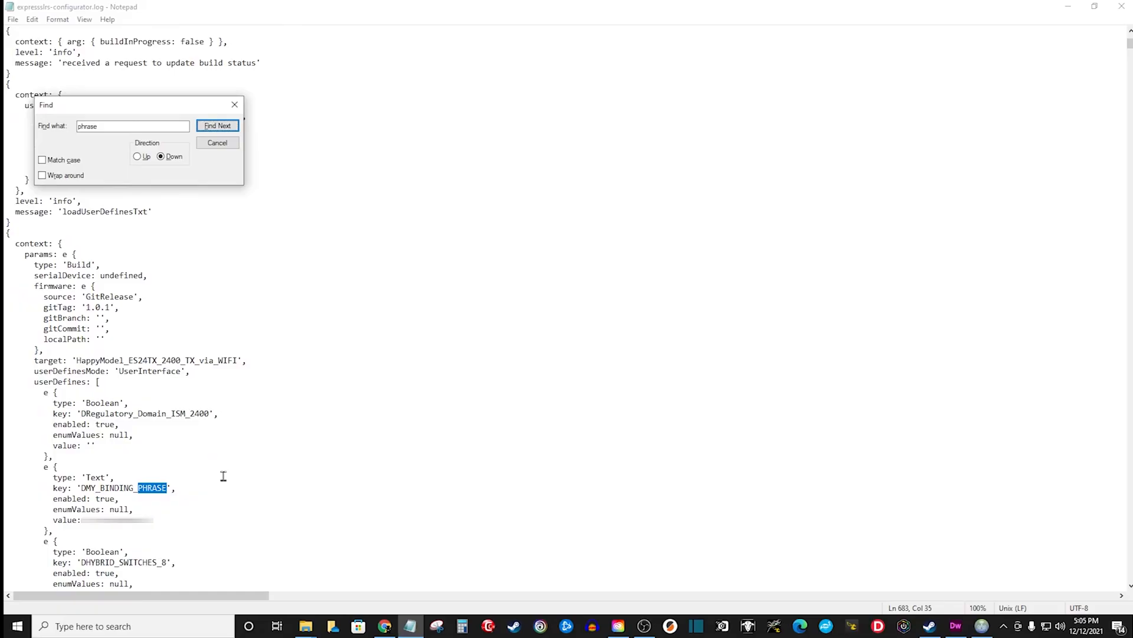
click(218, 126)
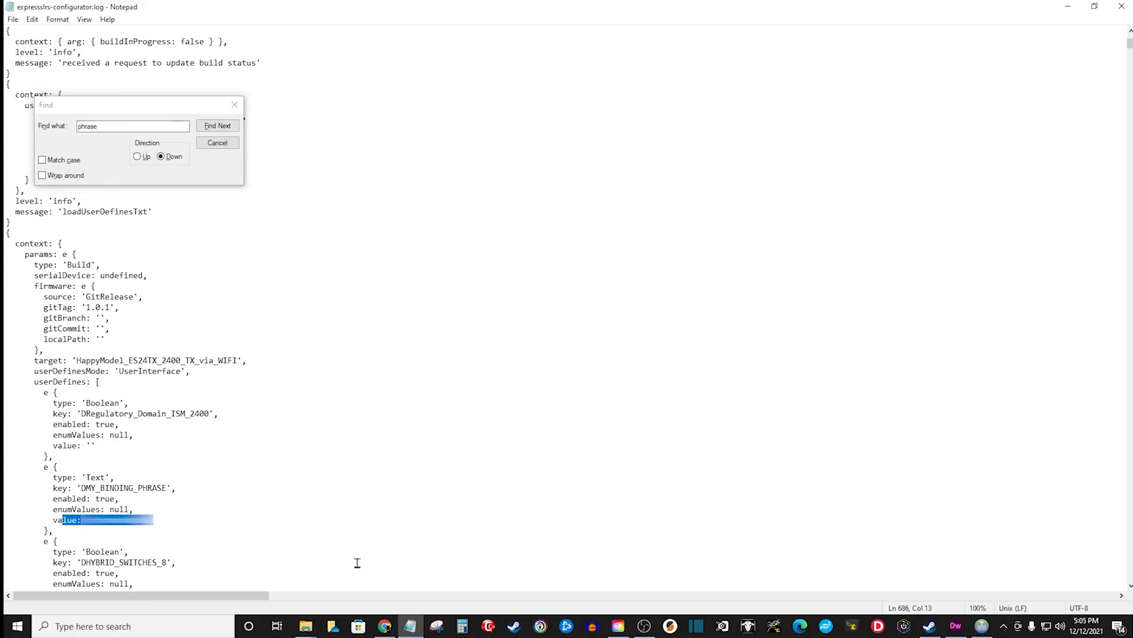
mouse_move(348, 555)
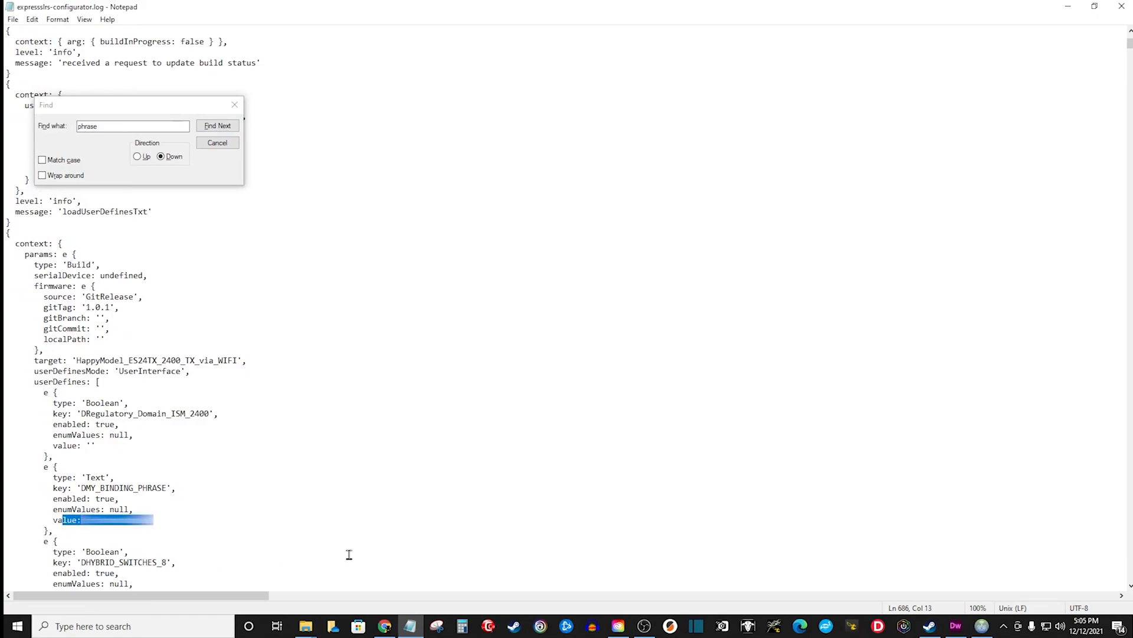